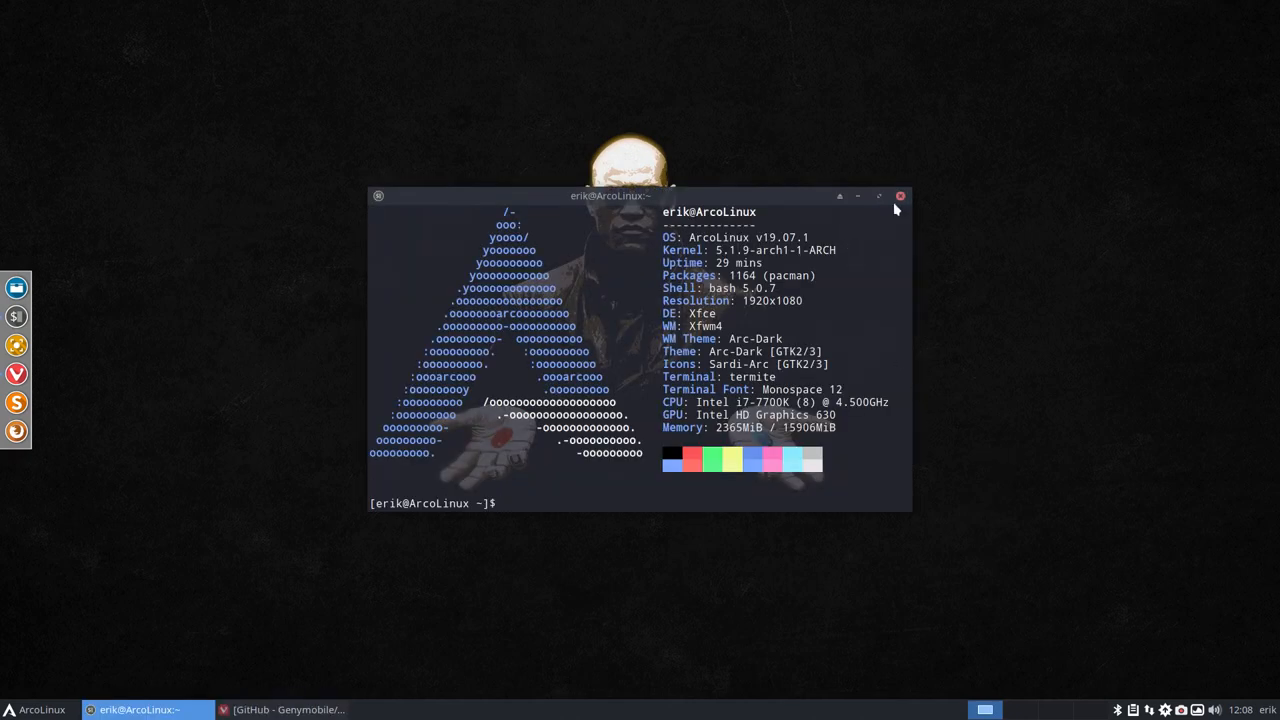
- Hide the terminal window so only the desktop wallpaper remains
click(900, 196)
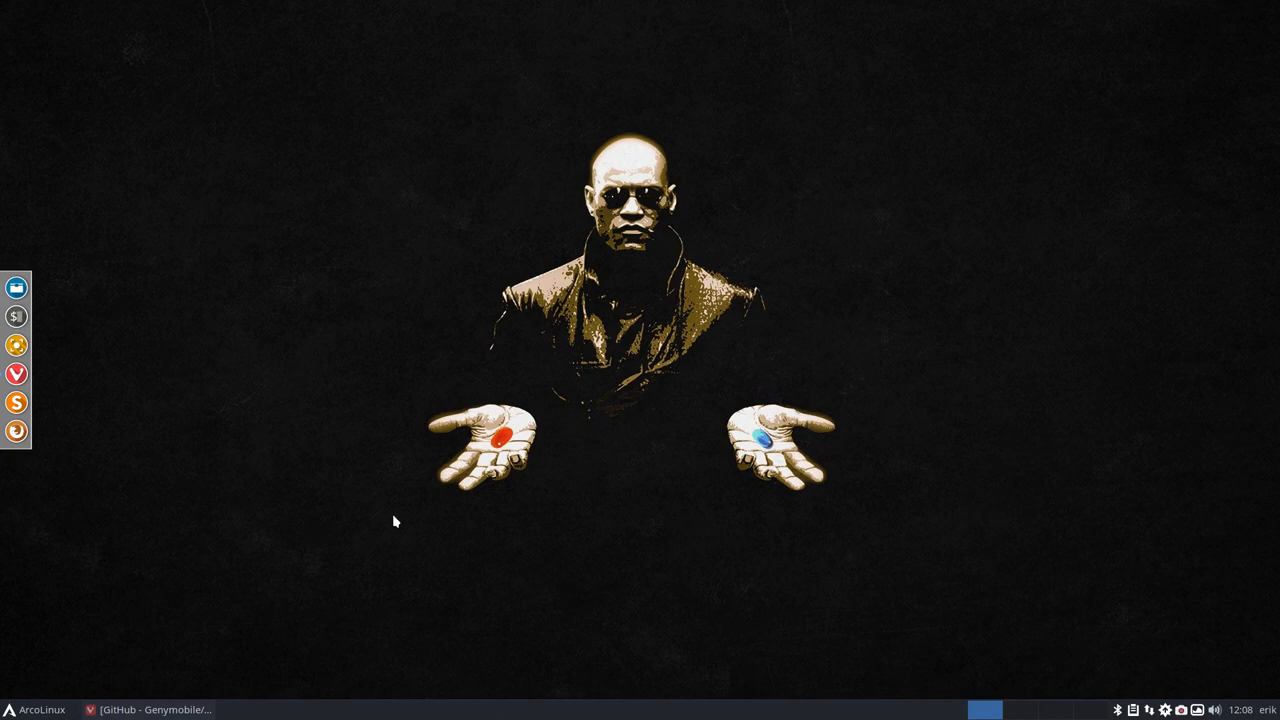
mouse_move(638, 480)
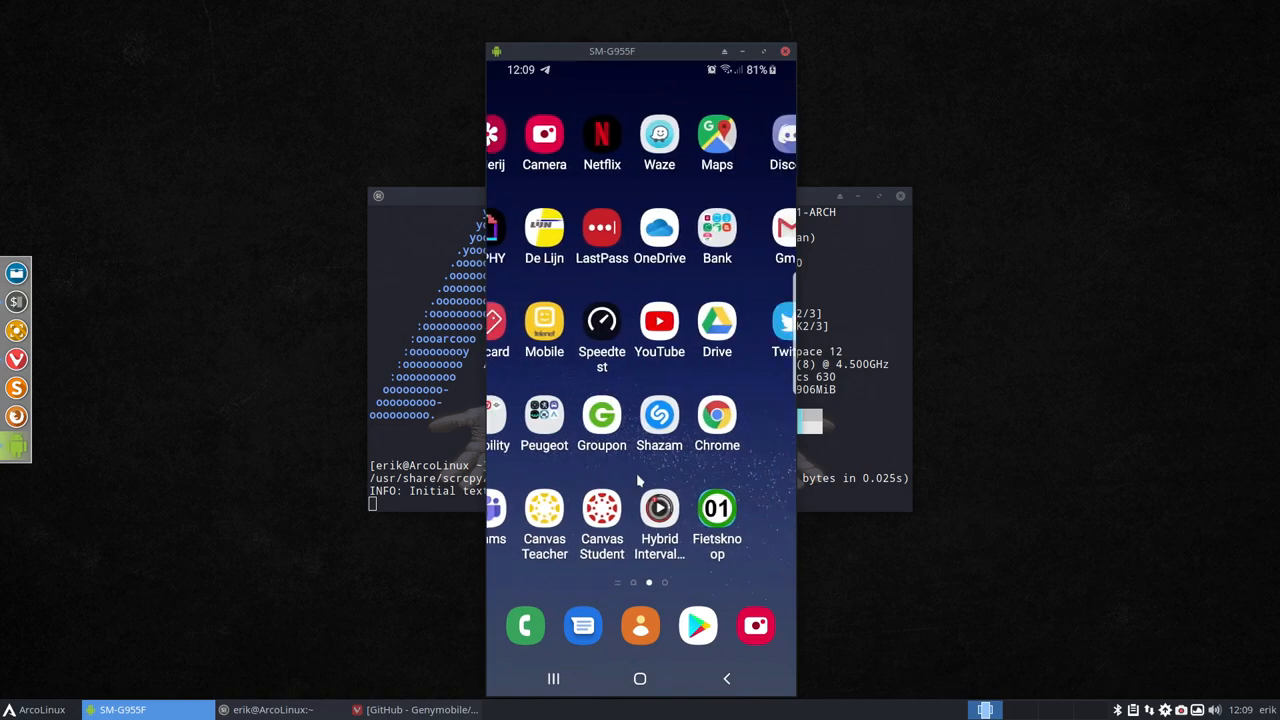
- Swipe the mirrored phone's home screen left to the app page
scroll(left, 3)
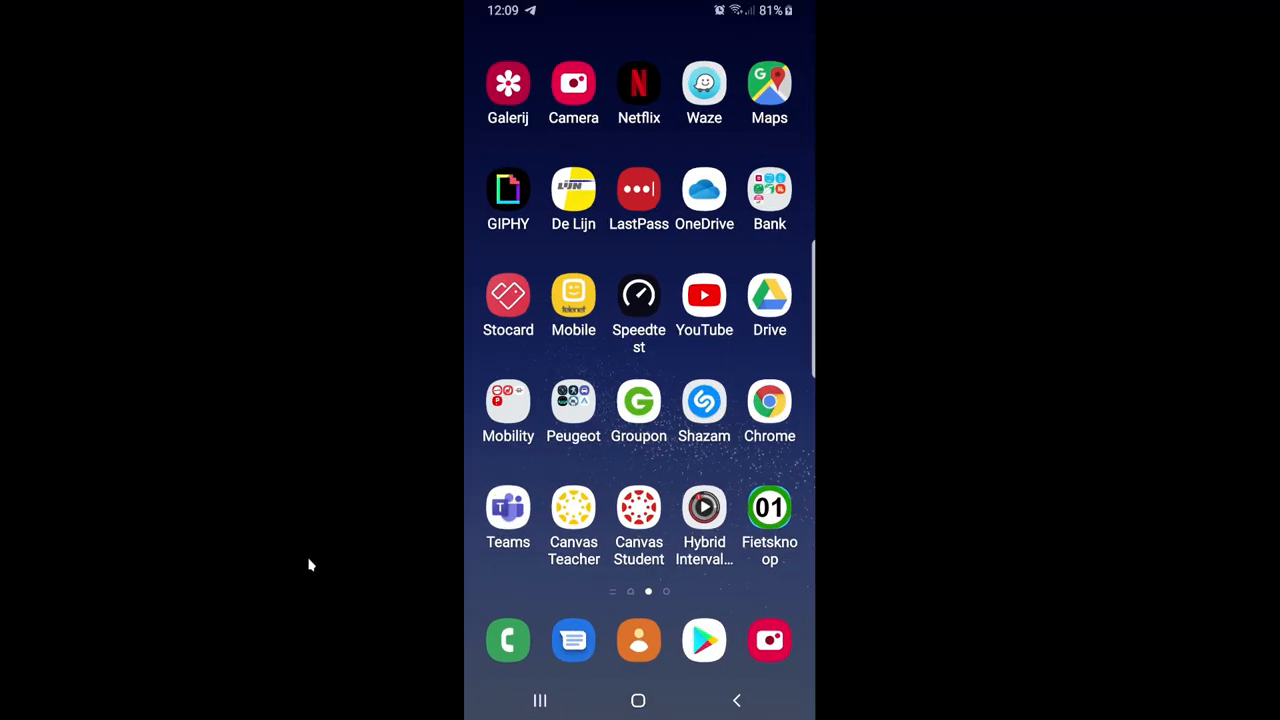
scroll(left, 3)
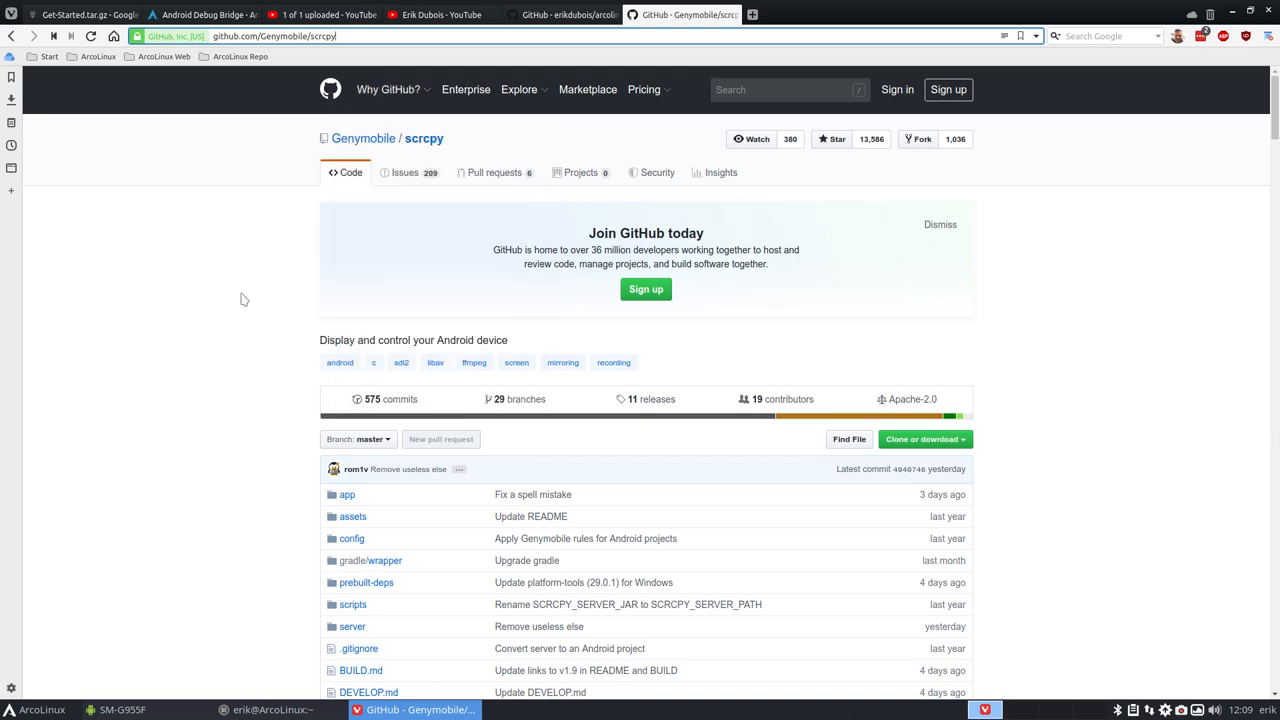
- Scroll the Genymobile/scrcpy repository past its file list to the README start
scroll(down, 3)
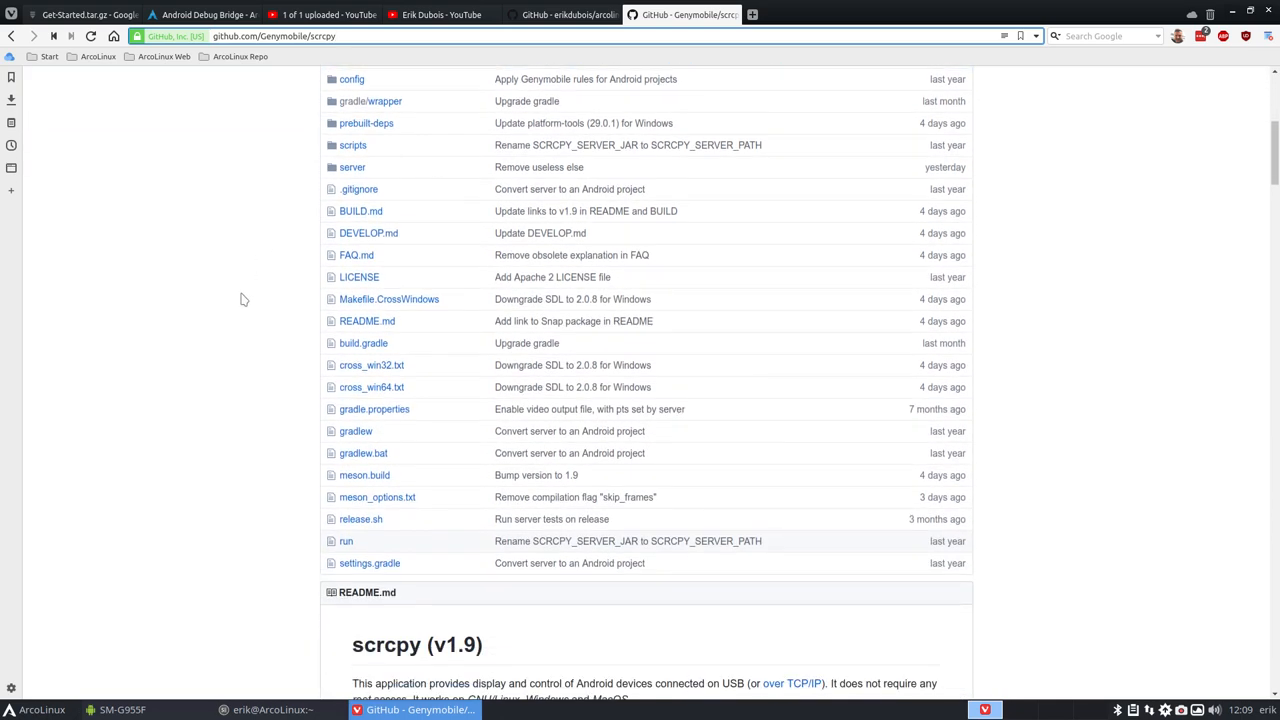
mouse_move(558, 14)
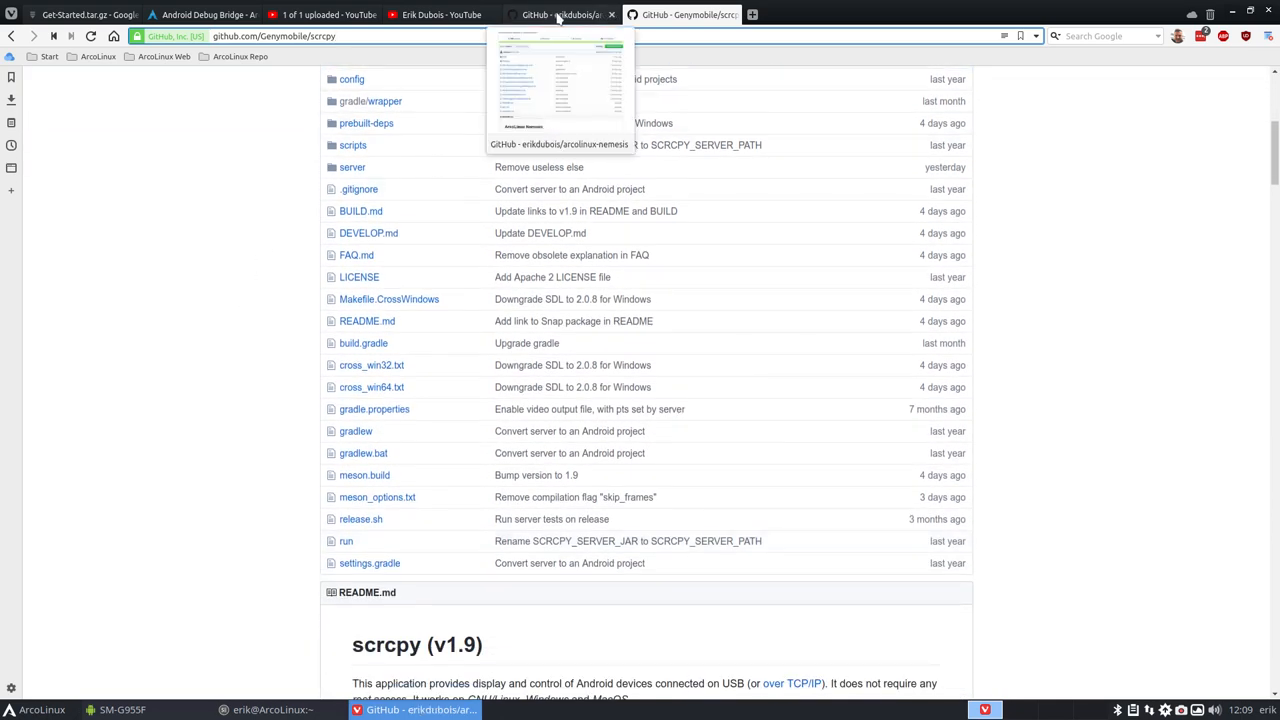
- Switch to the arcolinux-nemesis AUR folder and scroll to install-scrcpy-v1.sh
click(558, 14)
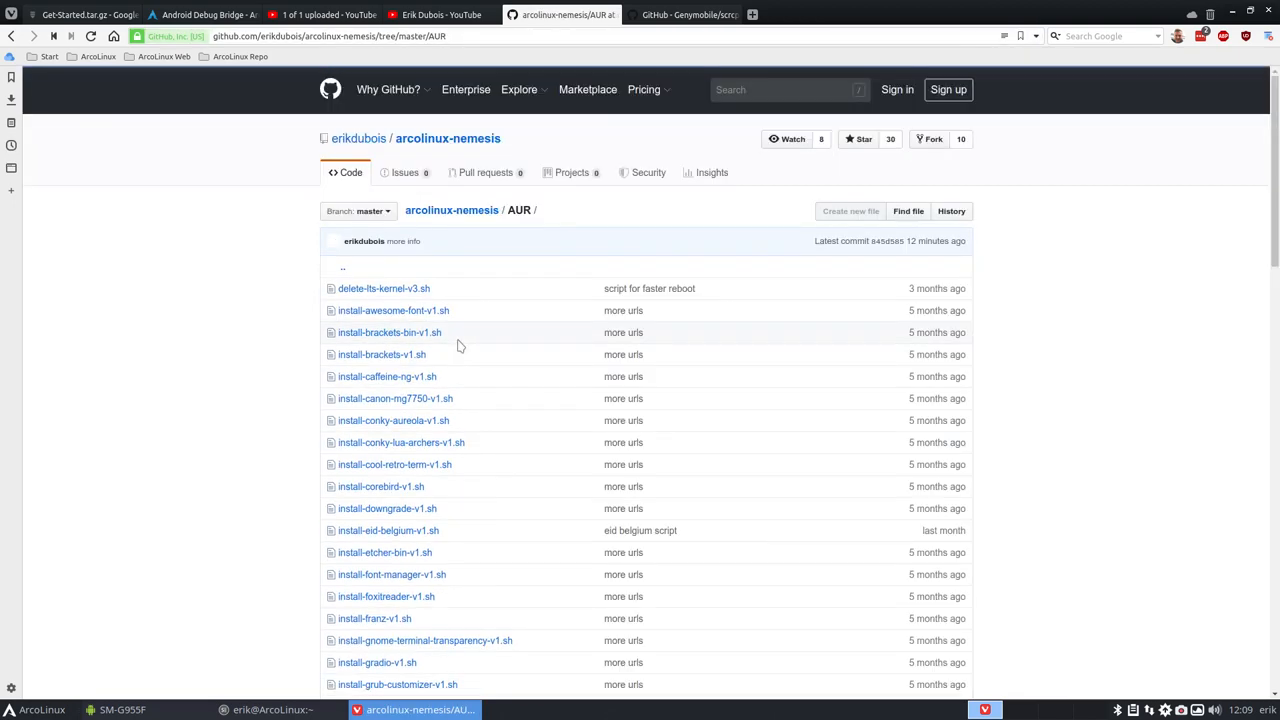
scroll(down, 3)
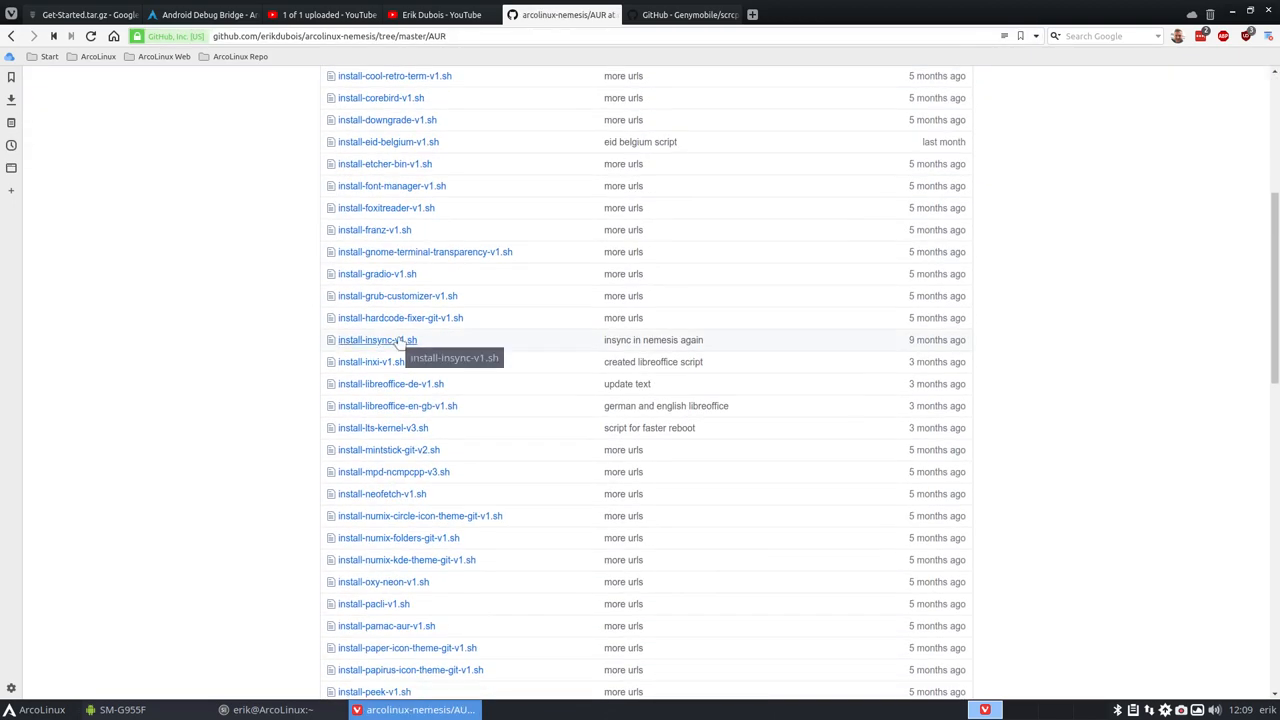
scroll(down, 3)
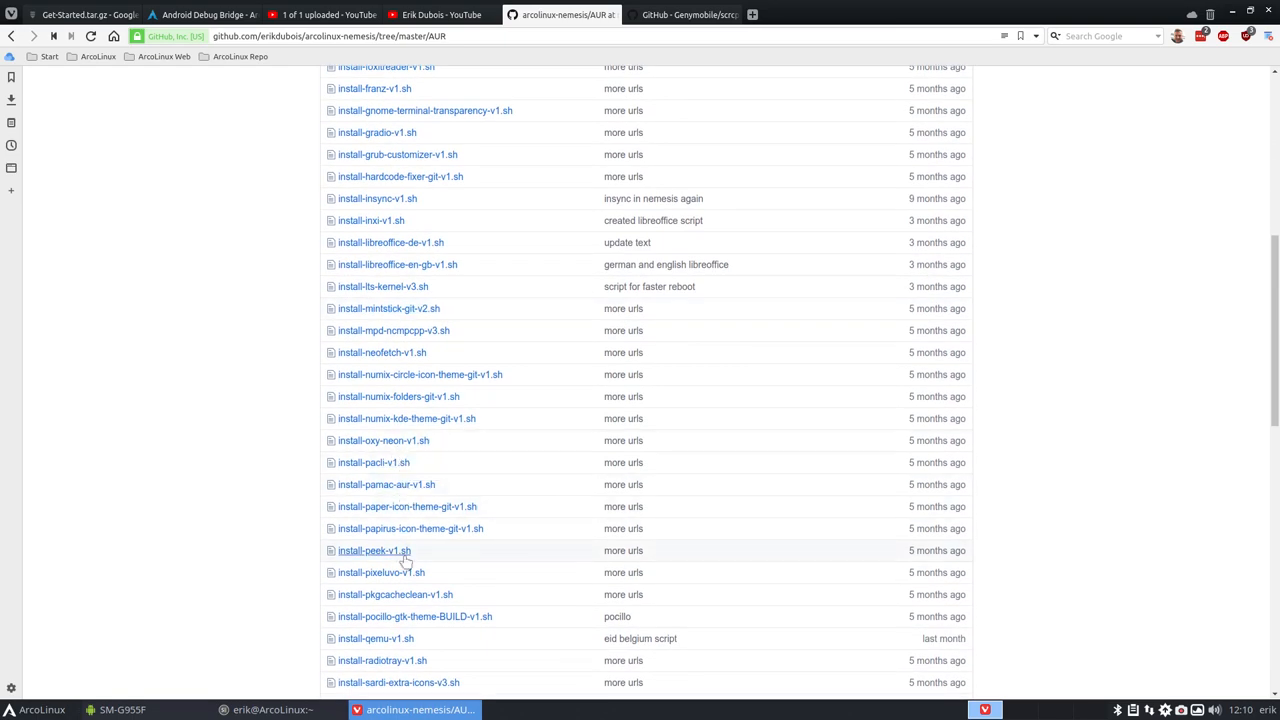
scroll(down, 3)
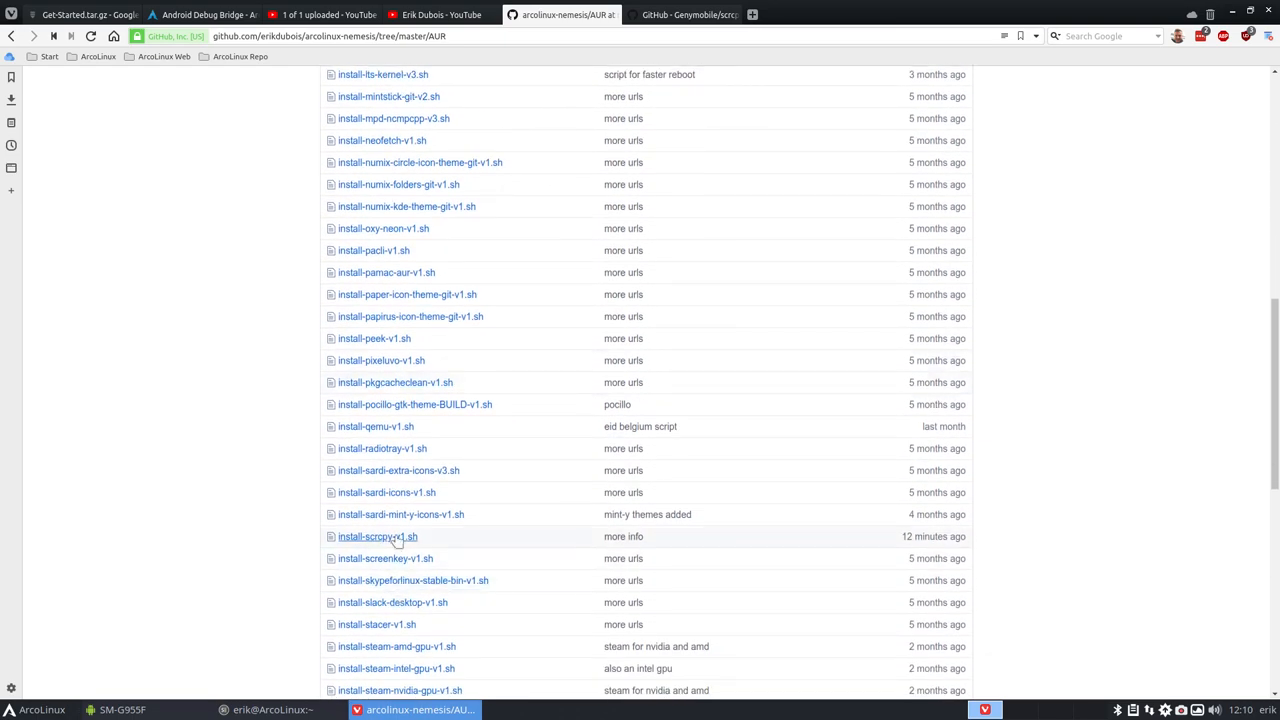
- View install-scrcpy-v1.sh and highlight its package name 'scrcpy'
click(368, 536)
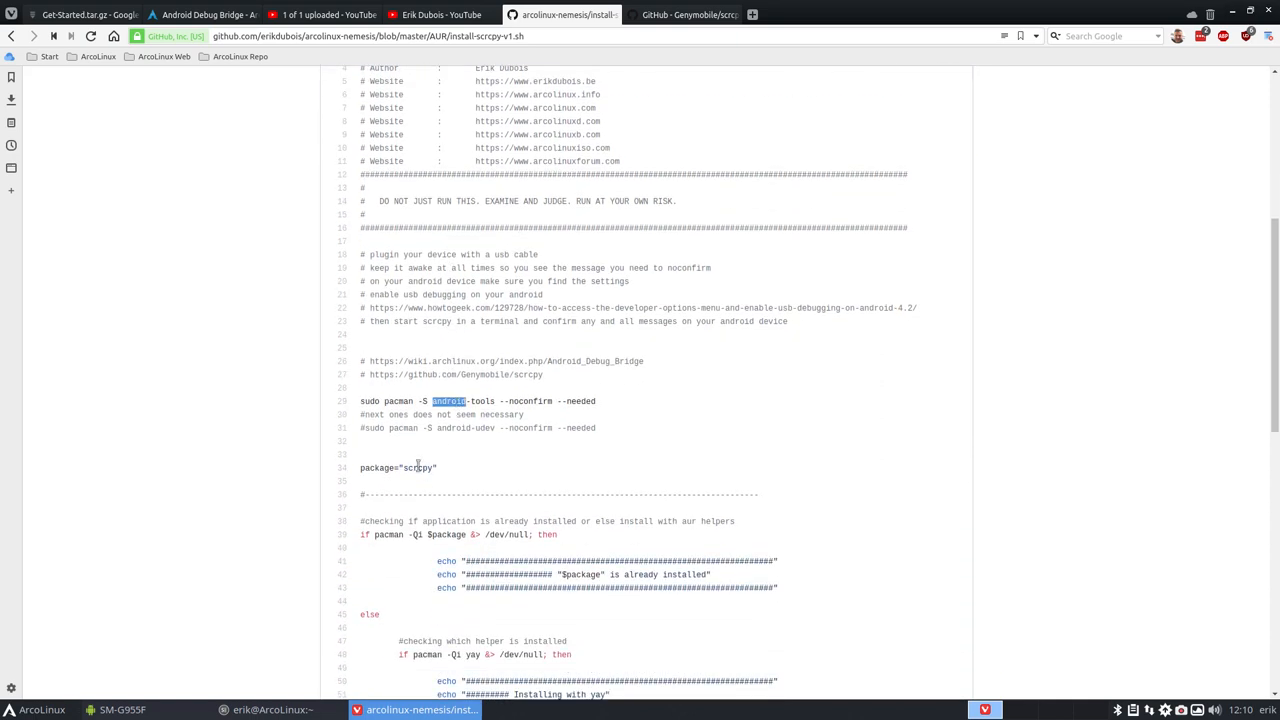
double_click(416, 468)
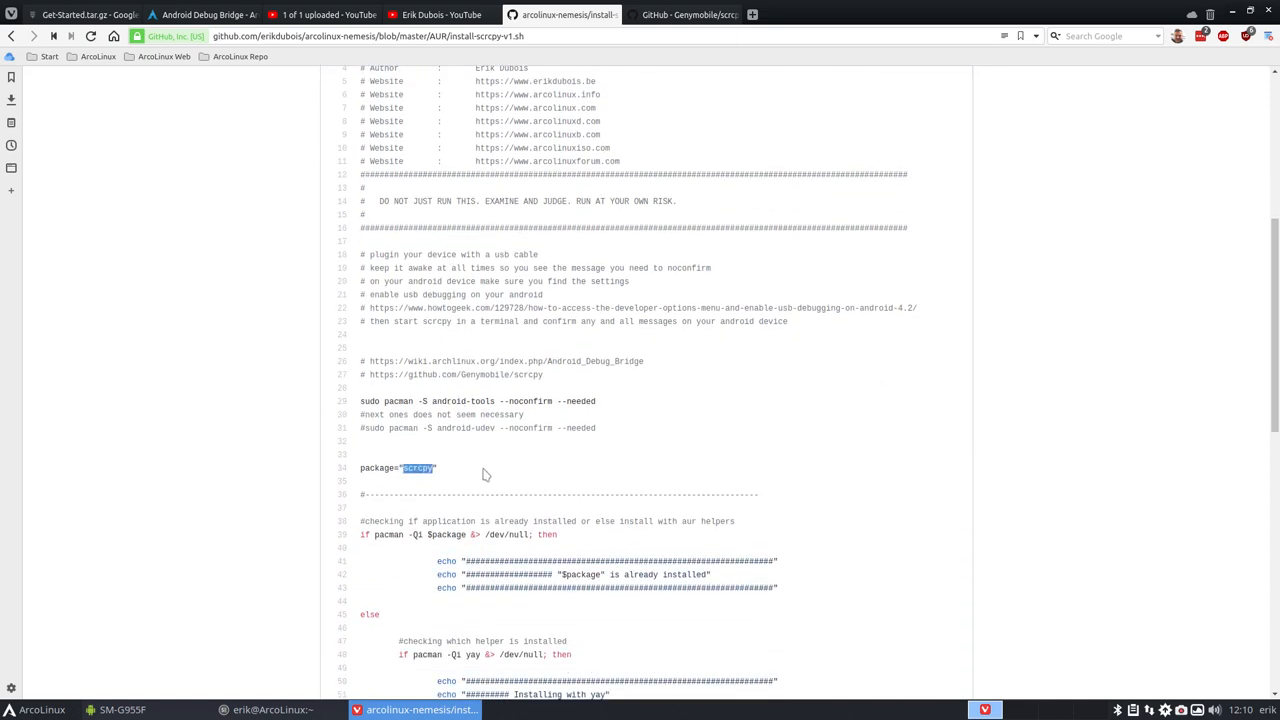
mouse_move(524, 320)
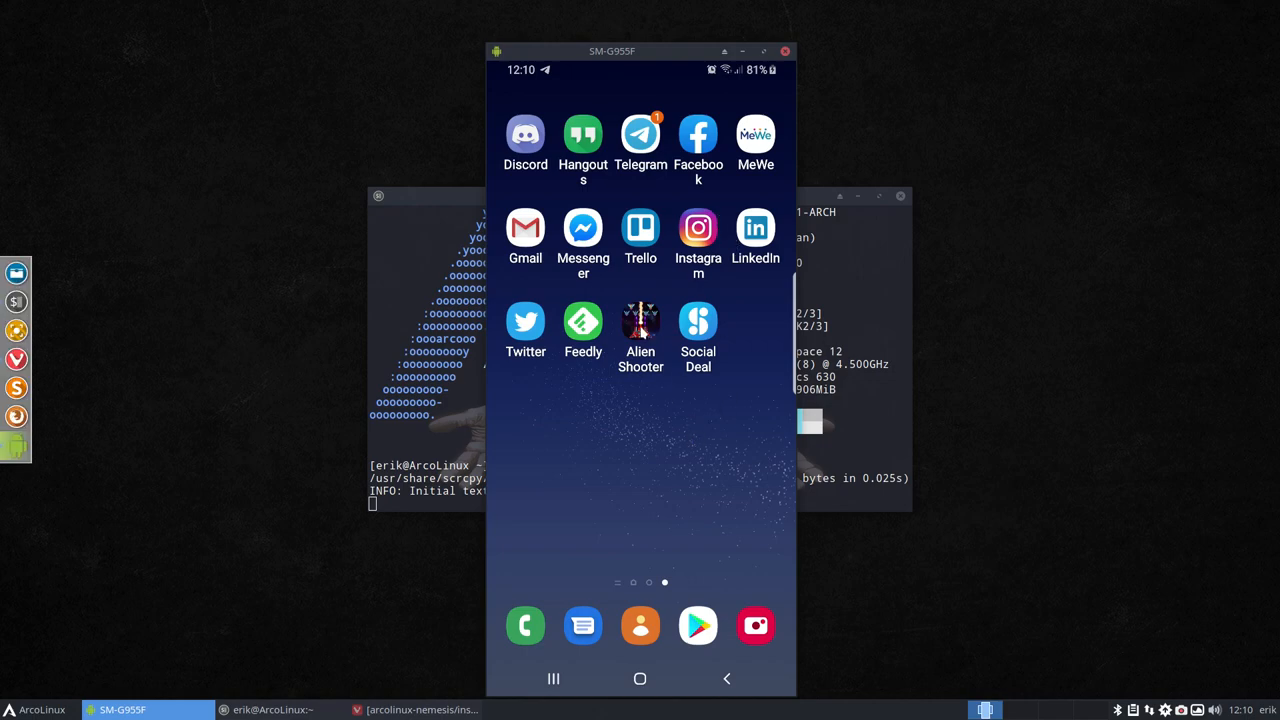
- Launch Alien Shooter on the phone and leave the paused game for its main menu
click(640, 324)
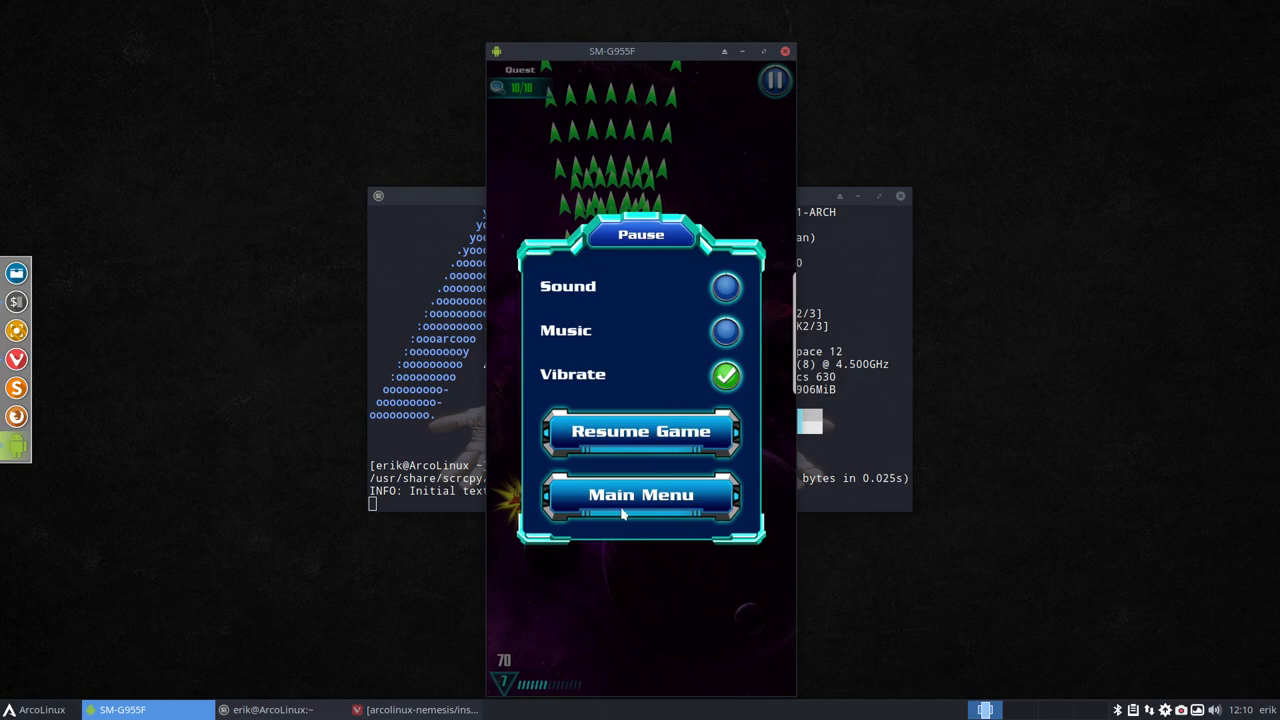
click(640, 432)
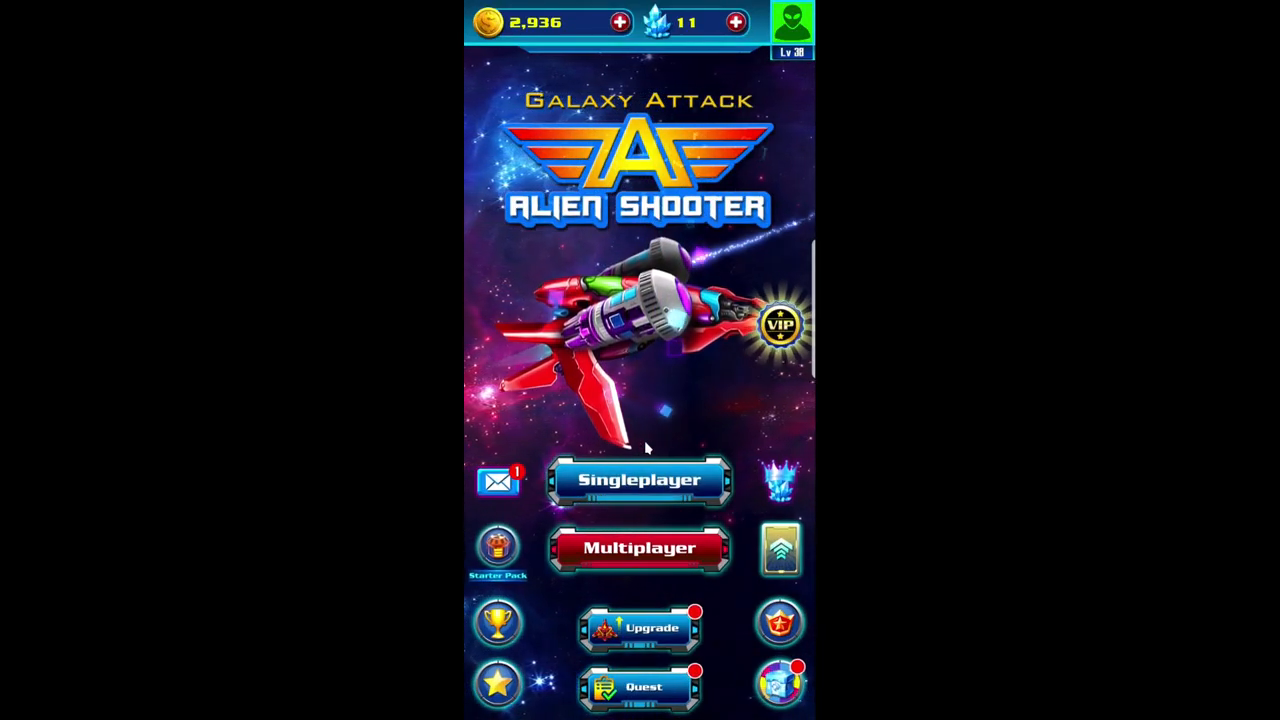
- Start Singleplayer level 38, then return to the home screen's app page
click(640, 480)
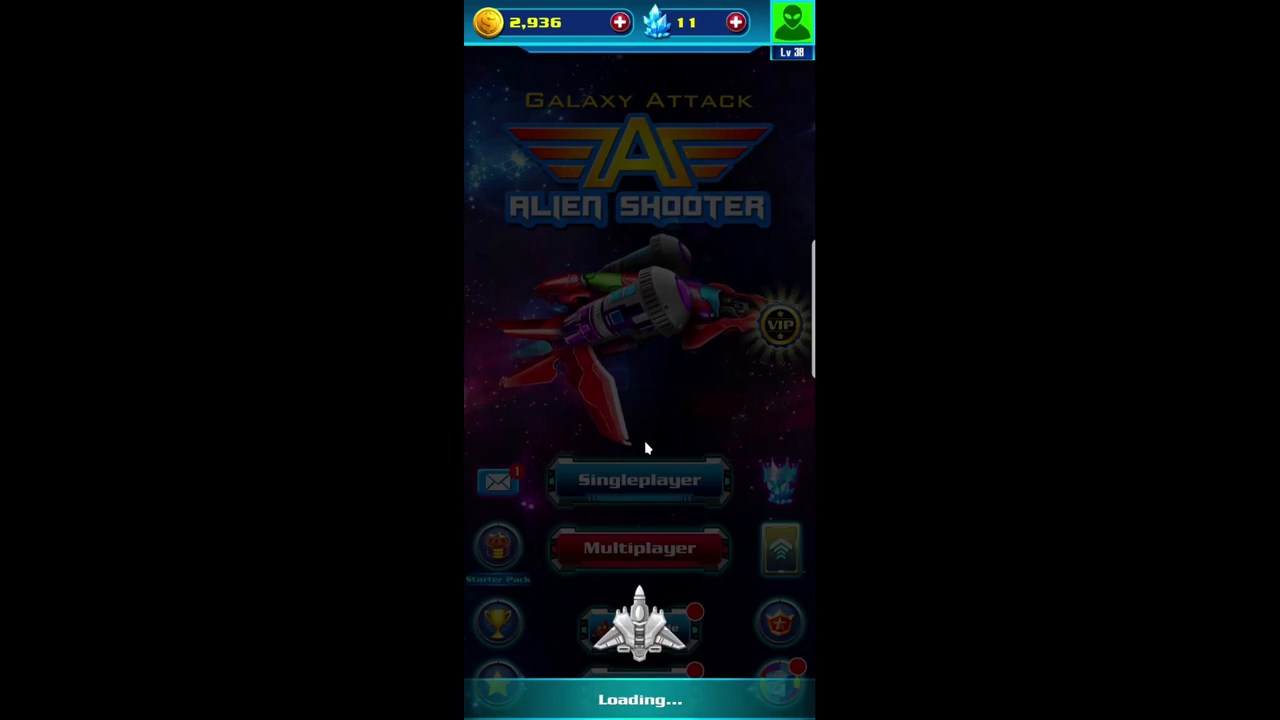
click(640, 480)
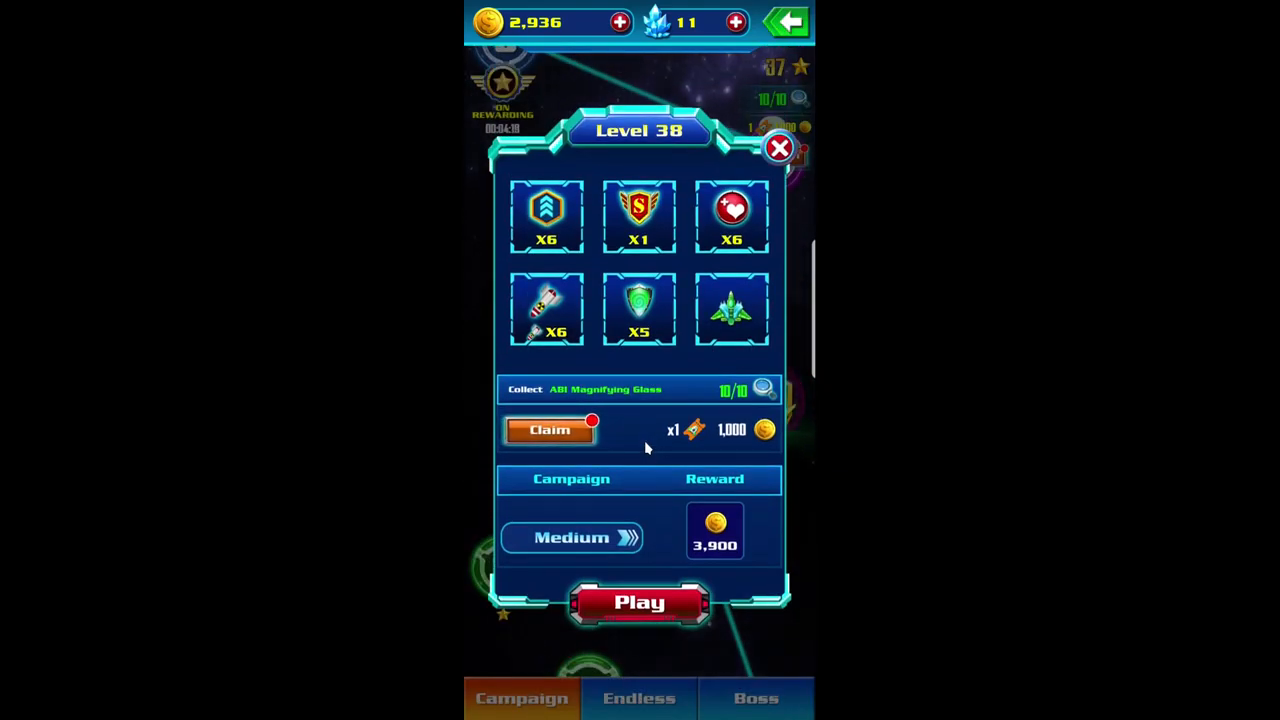
click(640, 604)
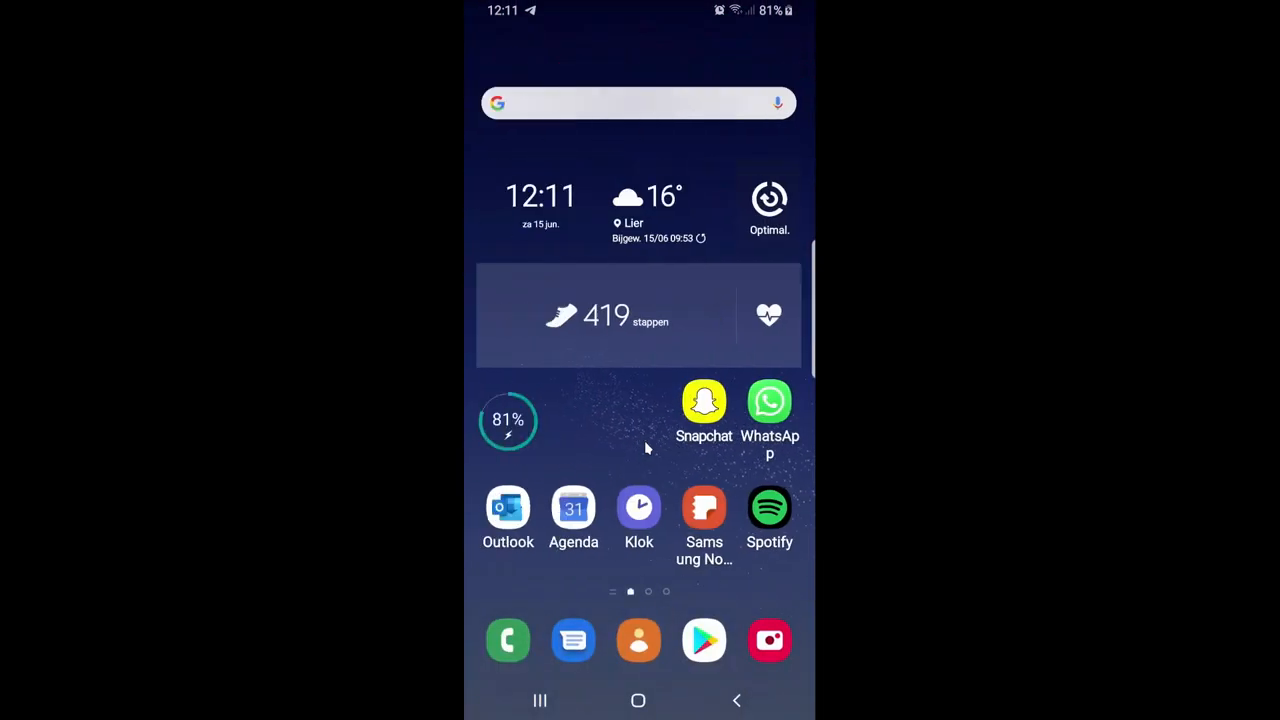
scroll(left, 3)
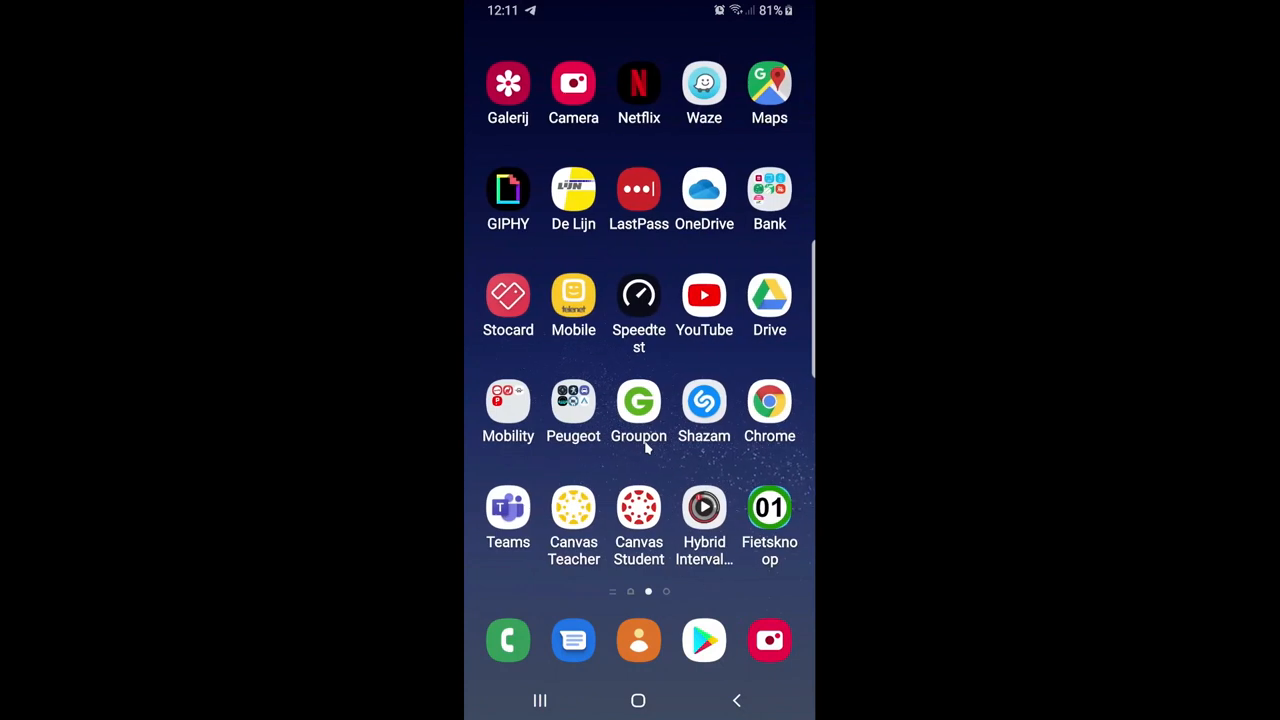